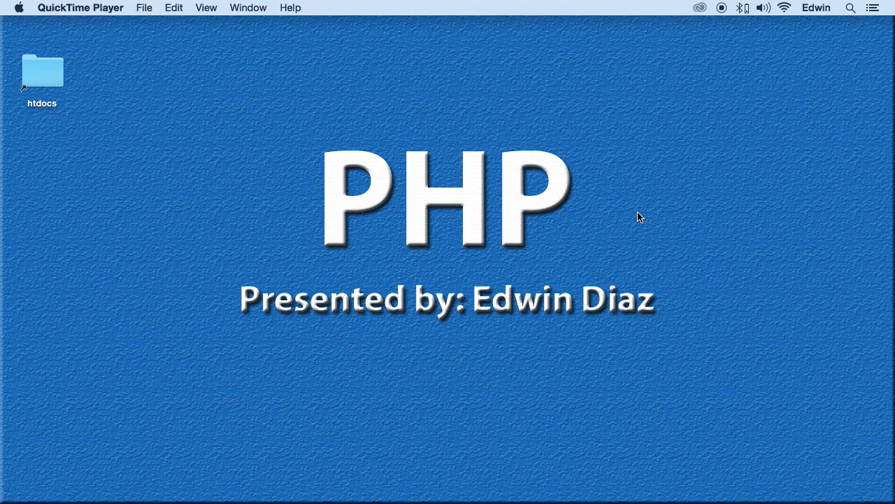
mouse_move(641, 210)
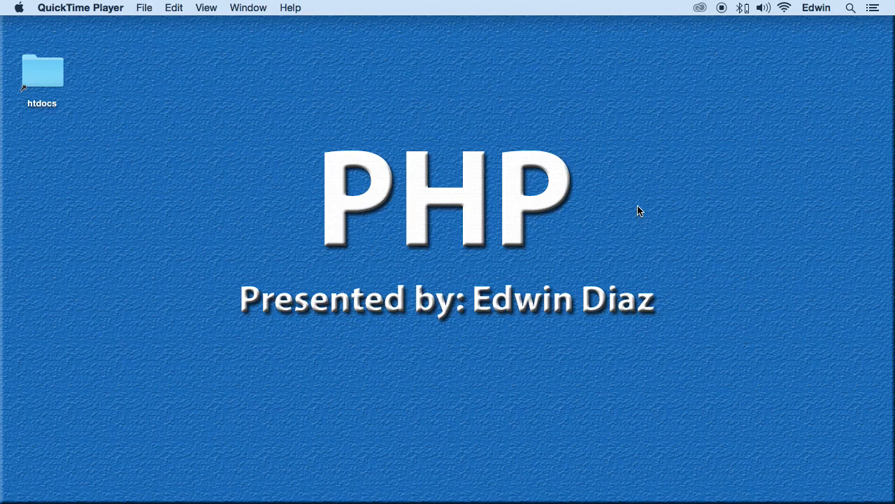
mouse_move(621, 183)
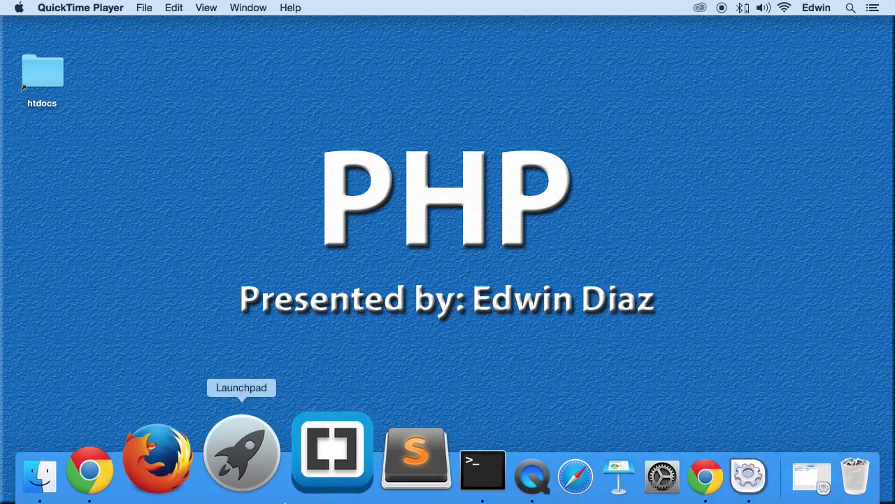
Step: Load the localhost phpMyAdmin start page in Chrome from the address bar
click(90, 467)
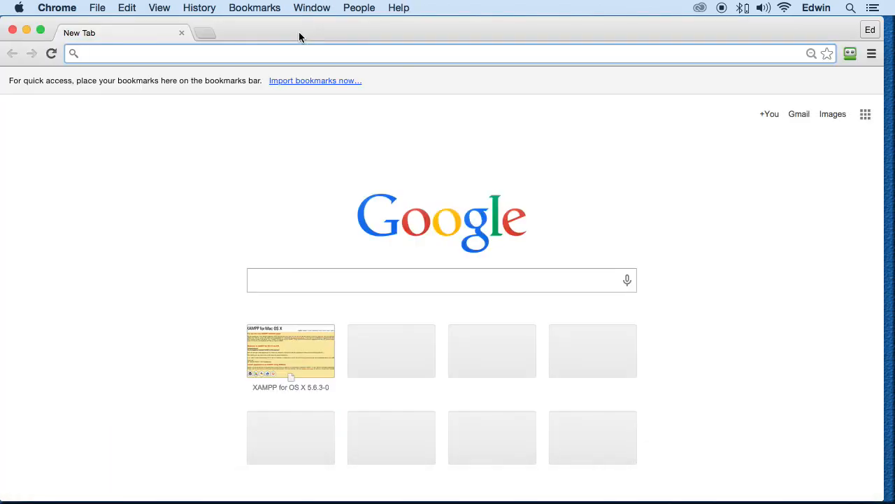
text(localhost/)
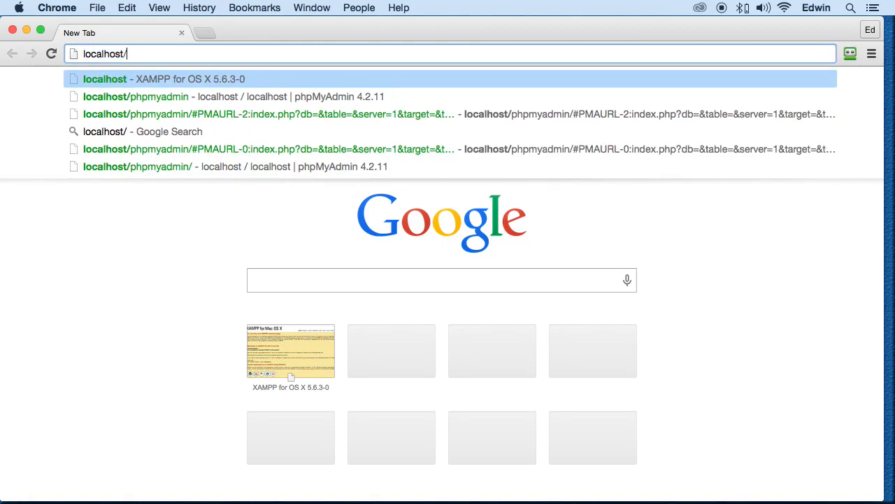
click(140, 96)
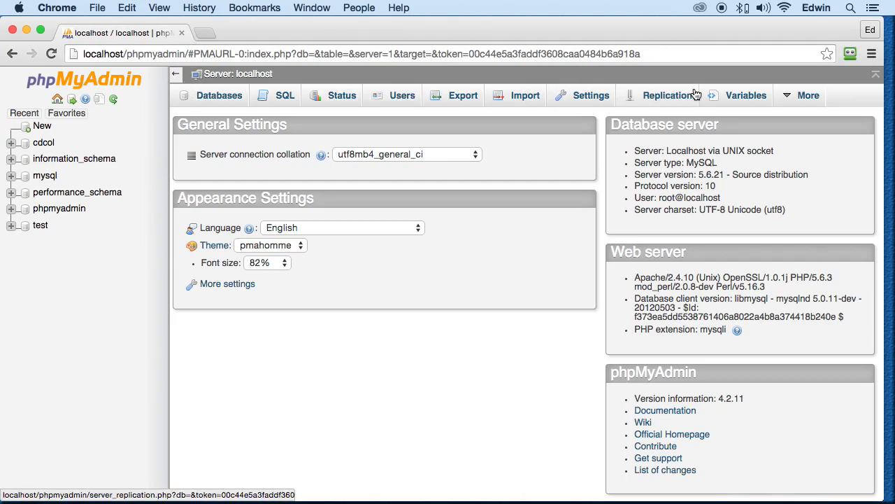
mouse_move(456, 297)
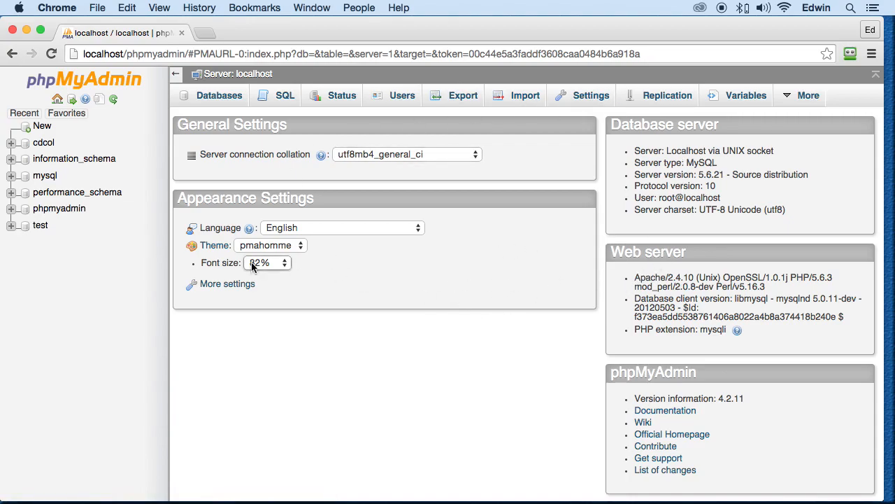
Step: Show the Databases list with six databases including mysql, phpmyadmin and test
click(218, 95)
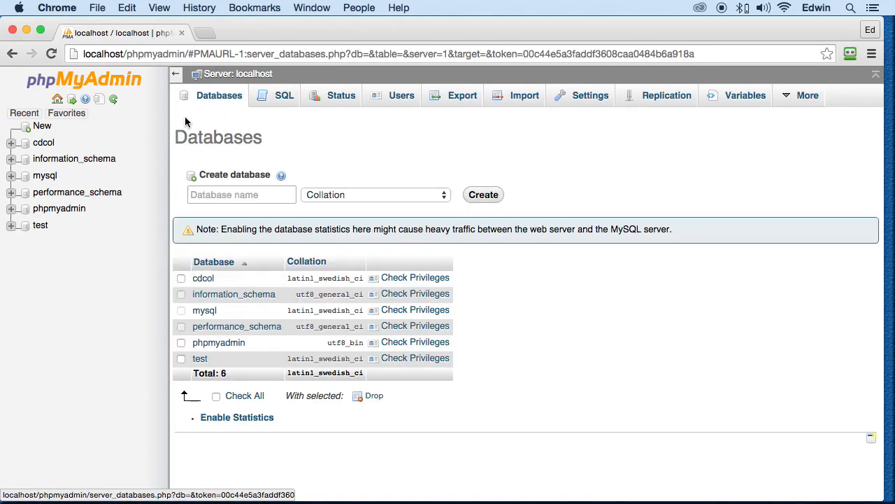
mouse_move(235, 358)
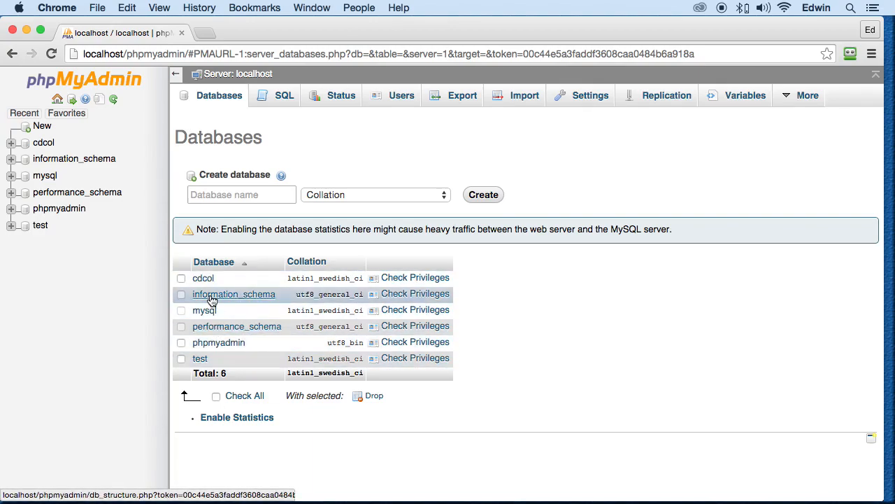
mouse_move(213, 353)
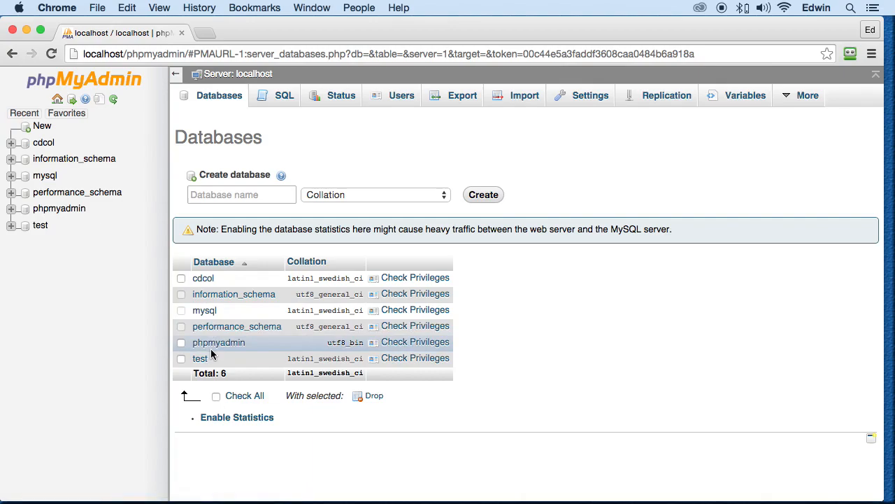
mouse_move(202, 358)
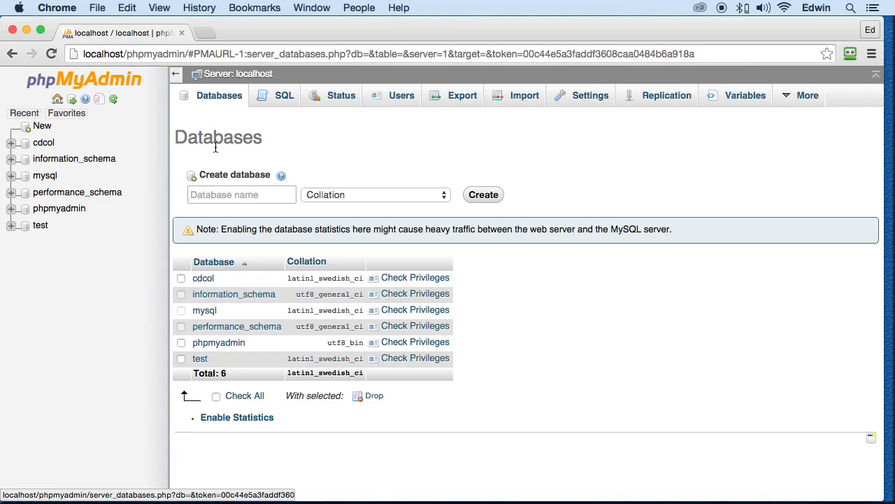
click(240, 194)
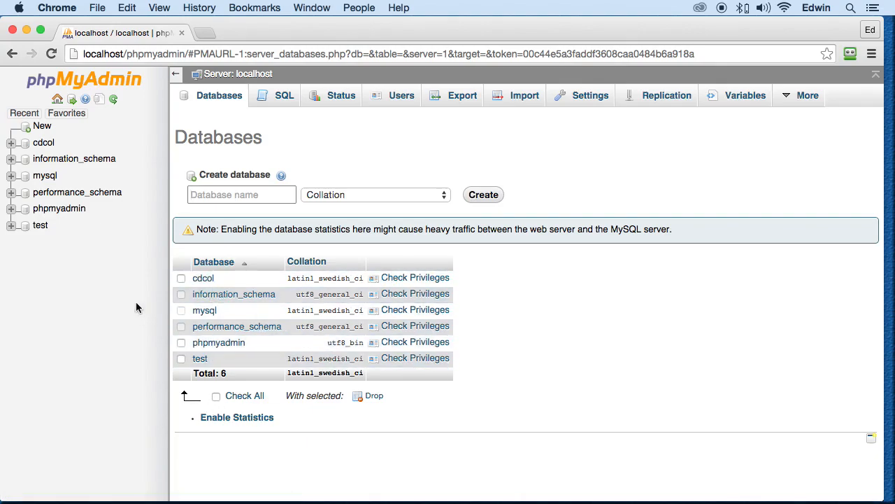
mouse_move(339, 67)
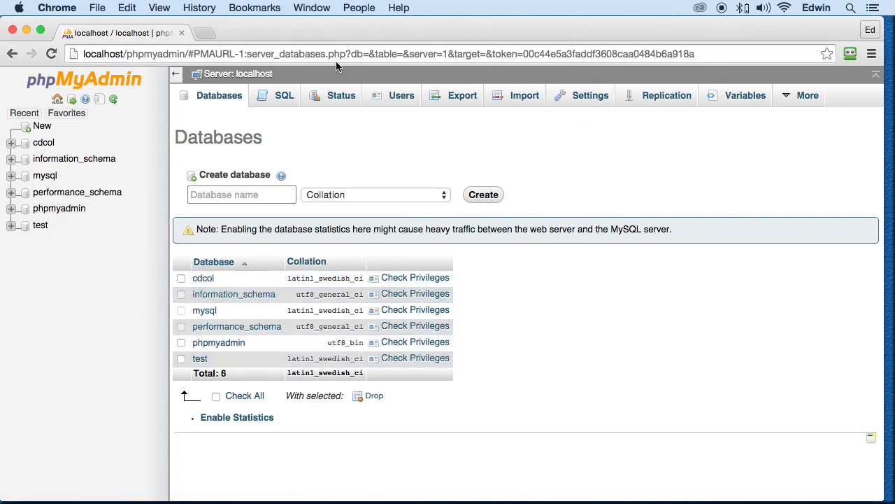
Step: Show the SQL query page with an empty query box for the local server
click(282, 95)
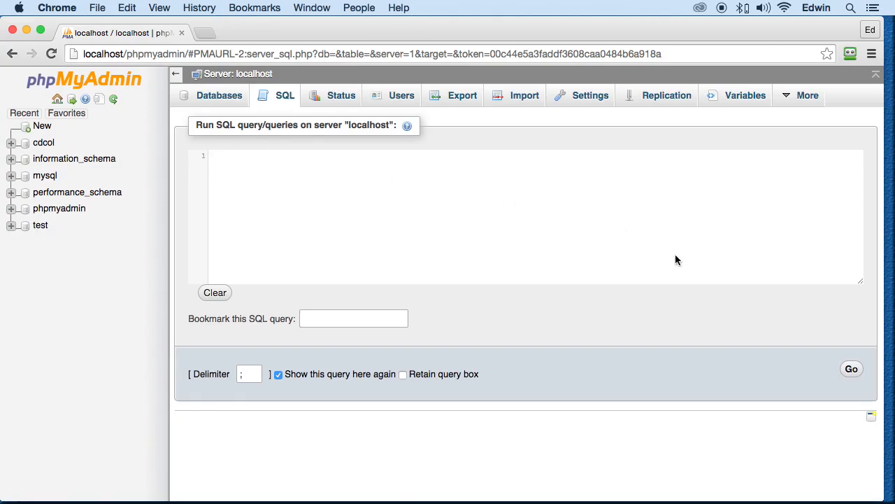
mouse_move(767, 375)
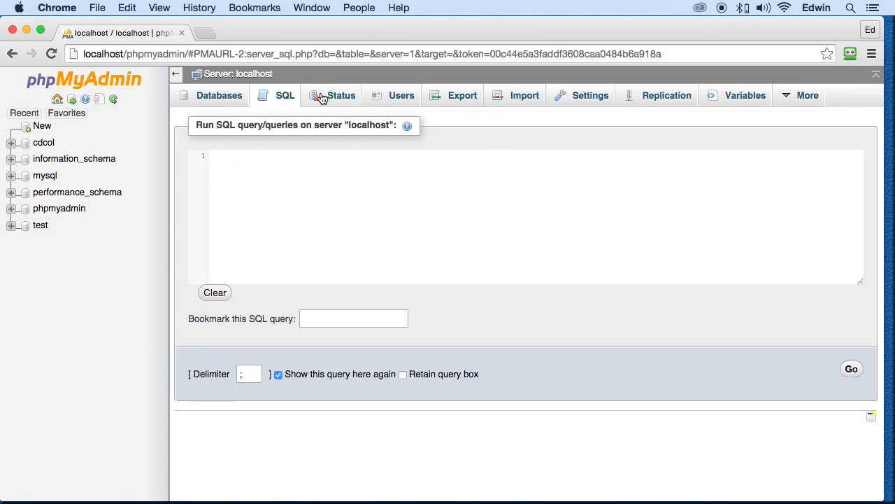
Step: Show the server status query statistics with 376 questions and the statement pie chart
click(339, 95)
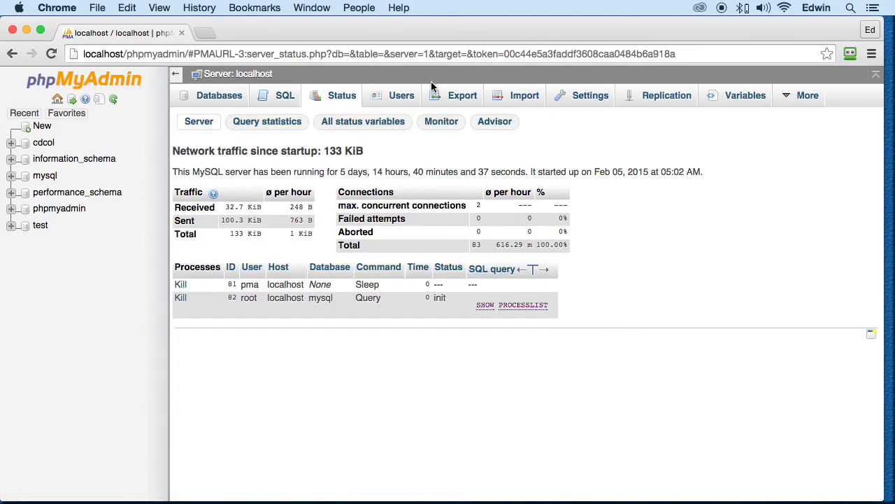
triple_click(269, 151)
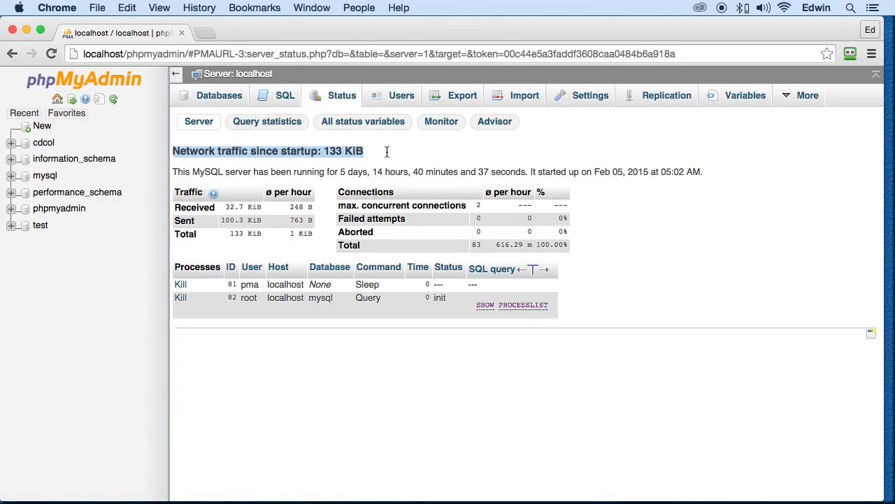
click(363, 120)
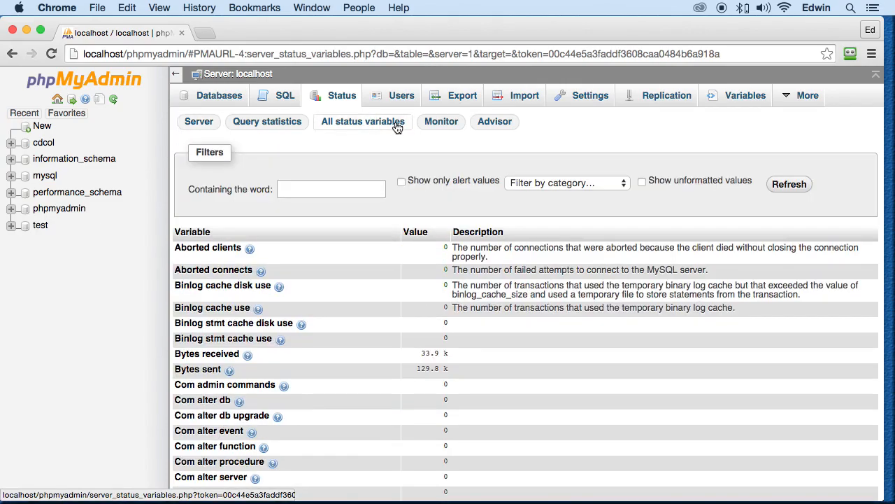
click(494, 120)
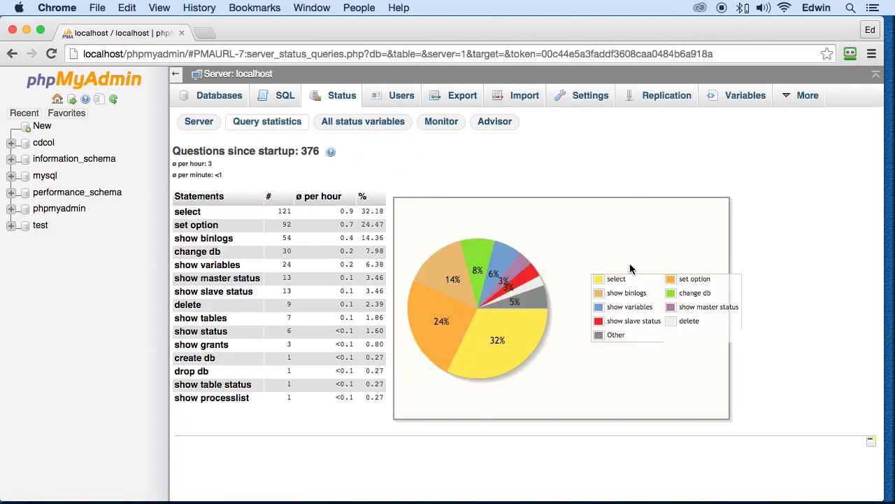
mouse_move(886, 191)
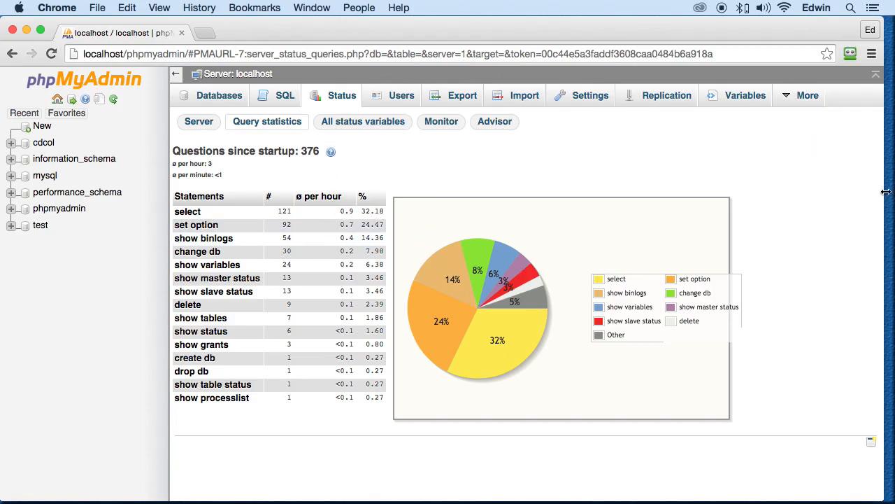
mouse_move(543, 322)
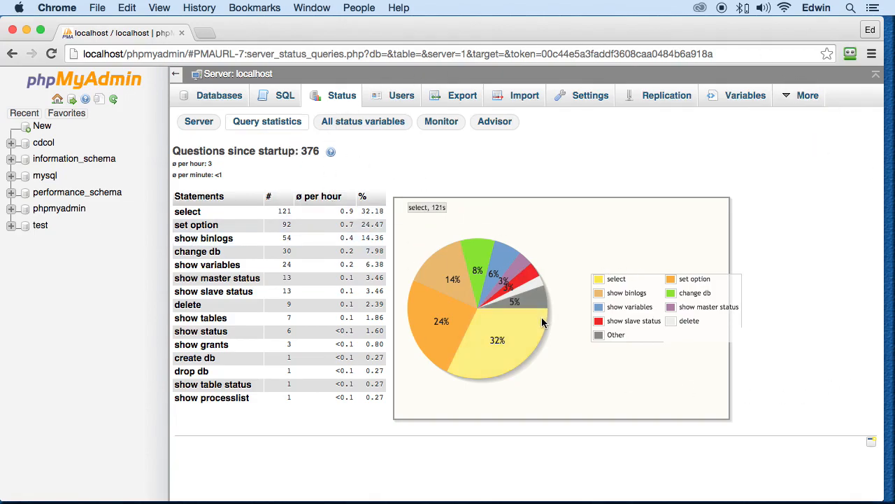
mouse_move(265, 166)
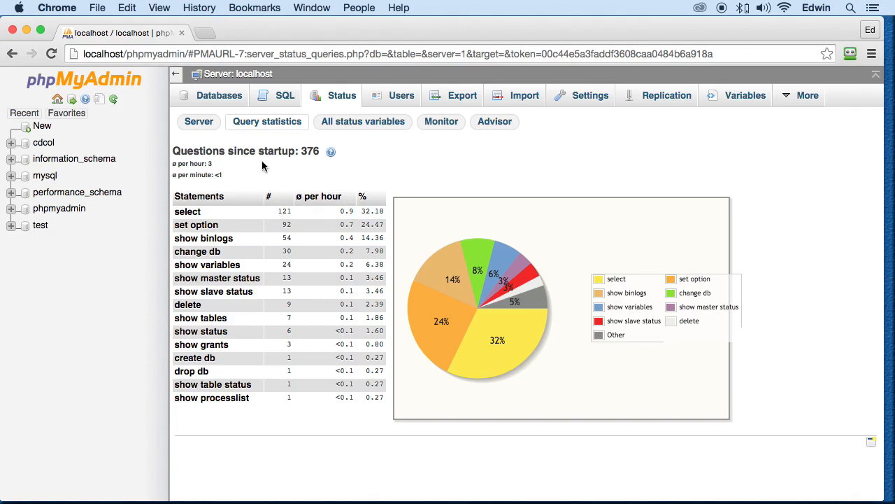
mouse_move(697, 245)
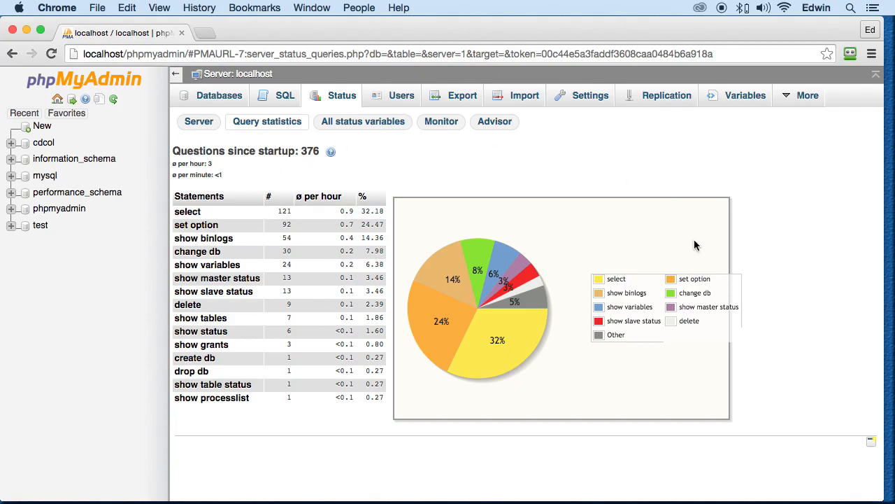
mouse_move(418, 323)
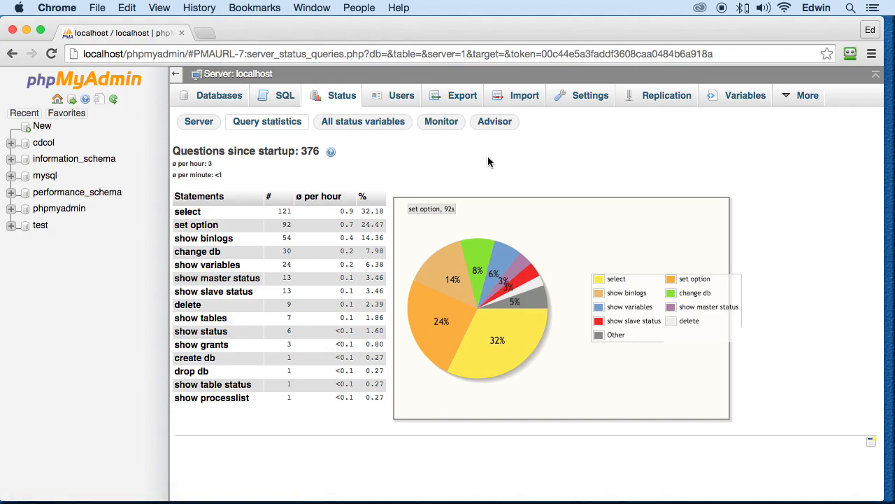
mouse_move(361, 111)
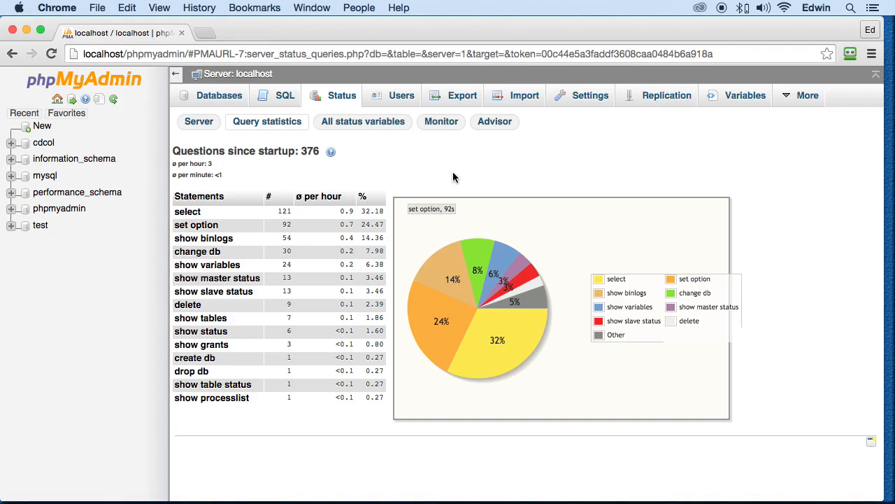
Step: Show the Users overview with accounts, hosts, password status and global privileges
click(401, 95)
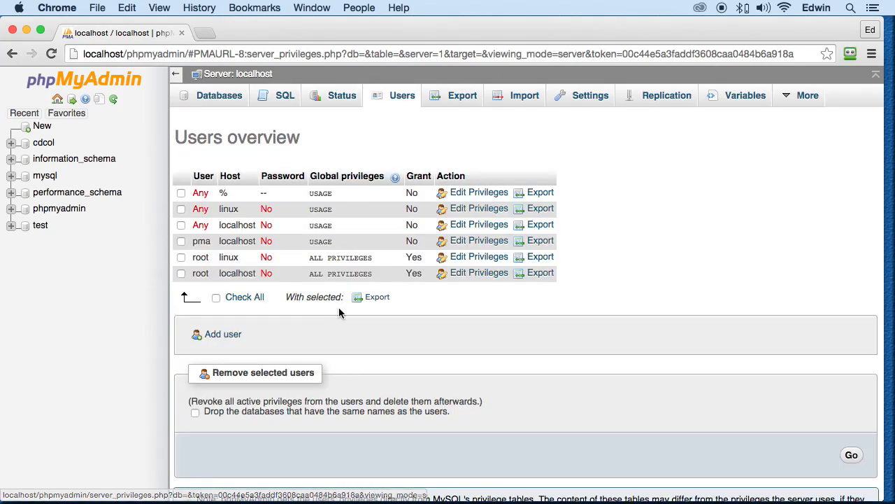
mouse_move(313, 257)
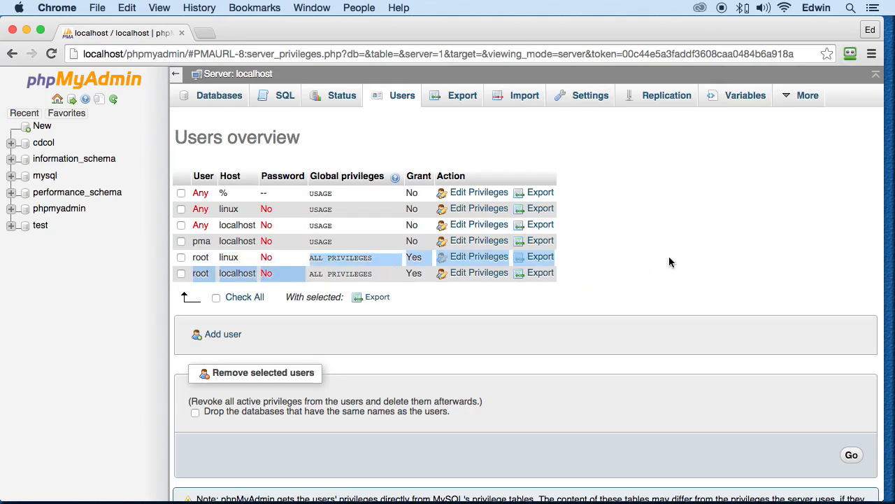
click(462, 95)
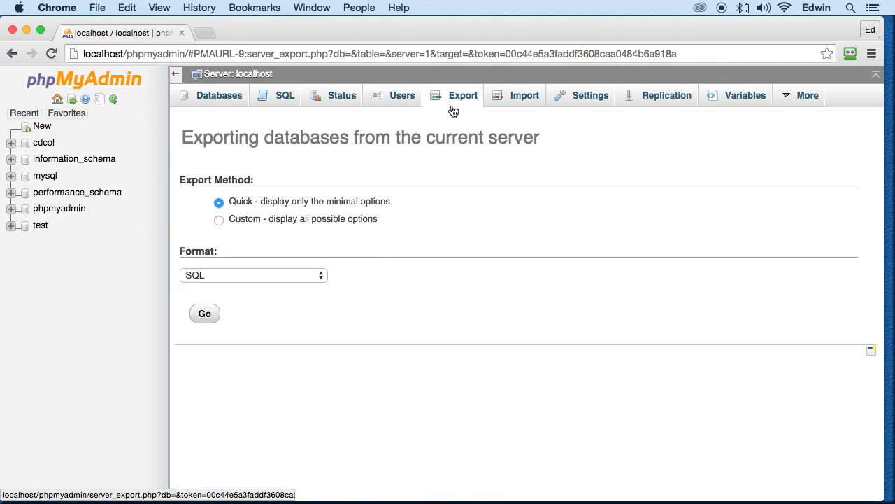
mouse_move(692, 400)
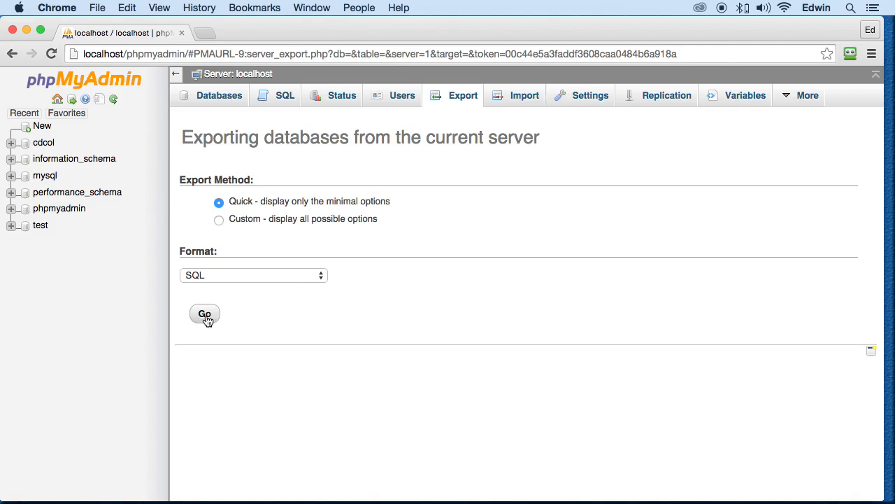
mouse_move(39, 226)
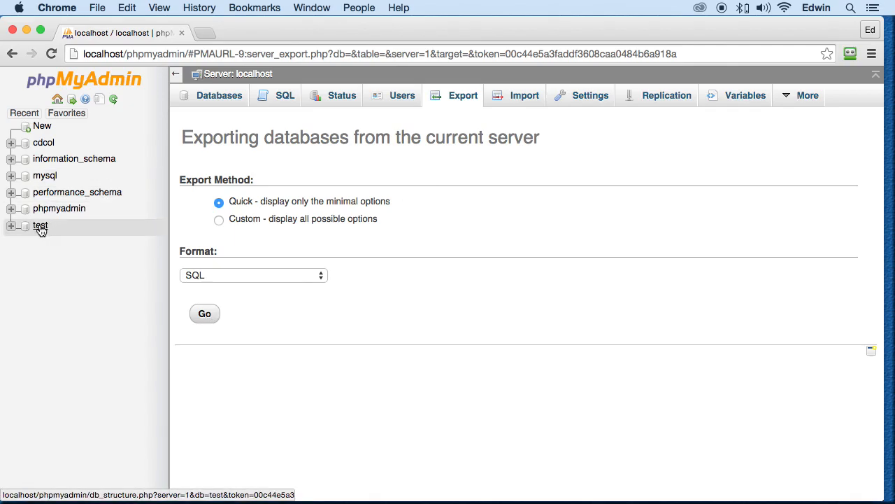
mouse_move(459, 103)
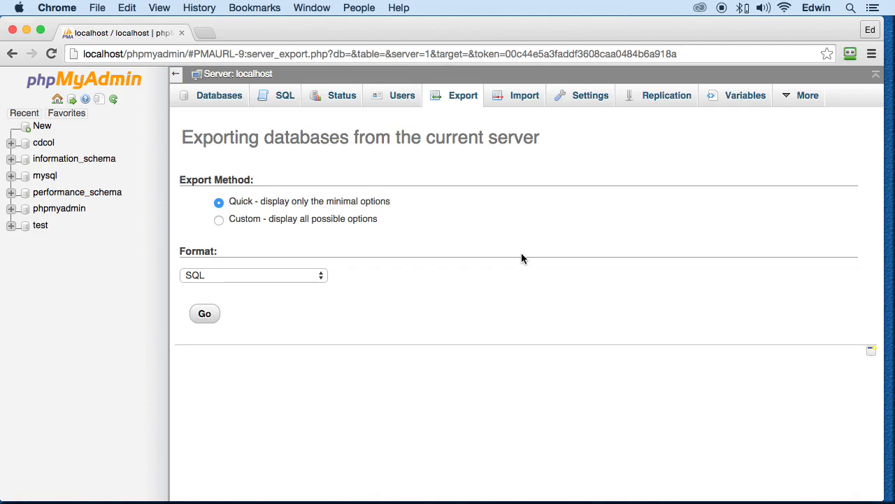
mouse_move(509, 111)
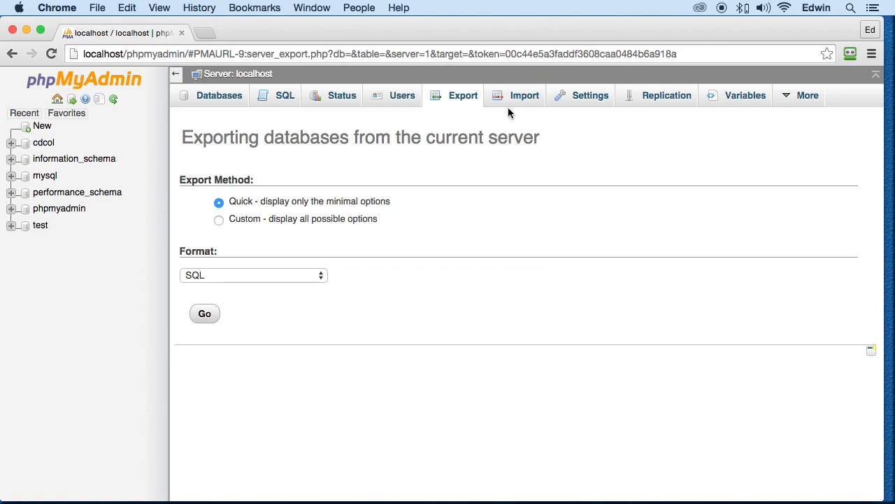
Step: View the server Import page options, then return to the Export page
click(523, 95)
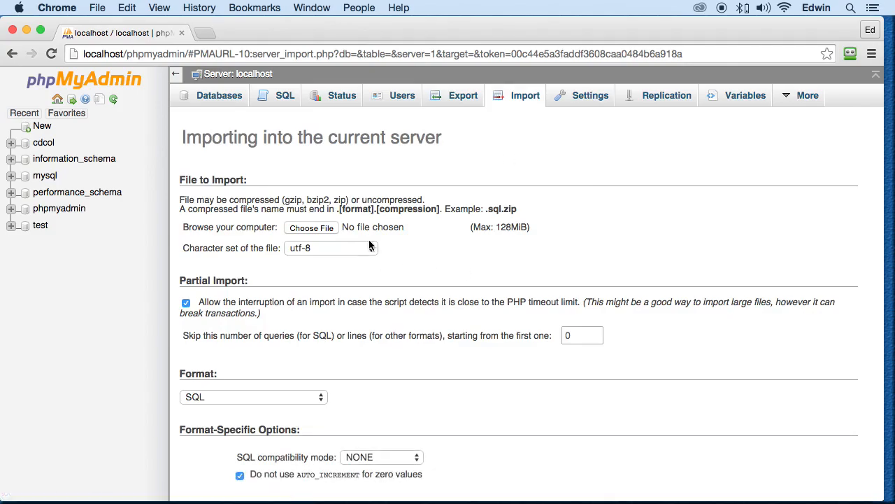
mouse_move(618, 371)
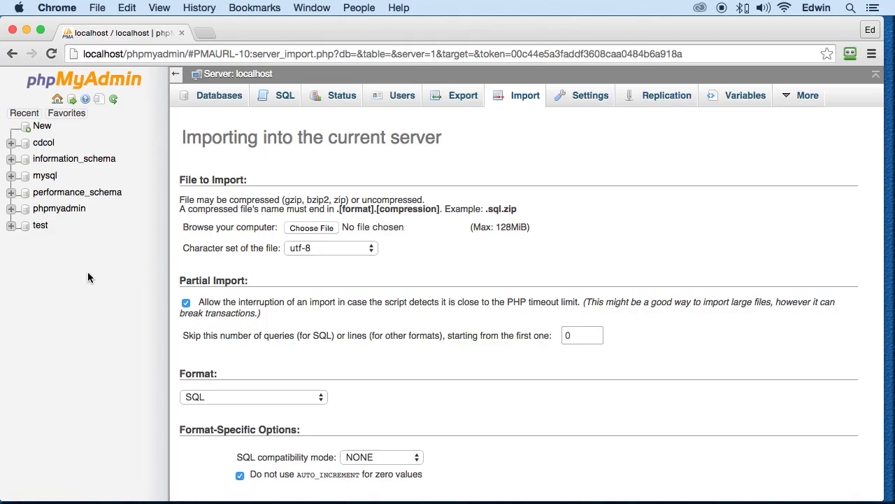
mouse_move(39, 224)
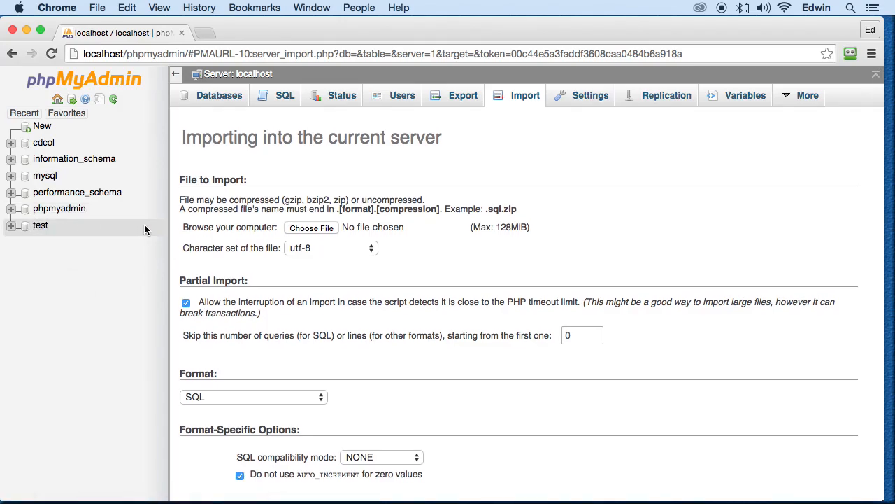
mouse_move(785, 193)
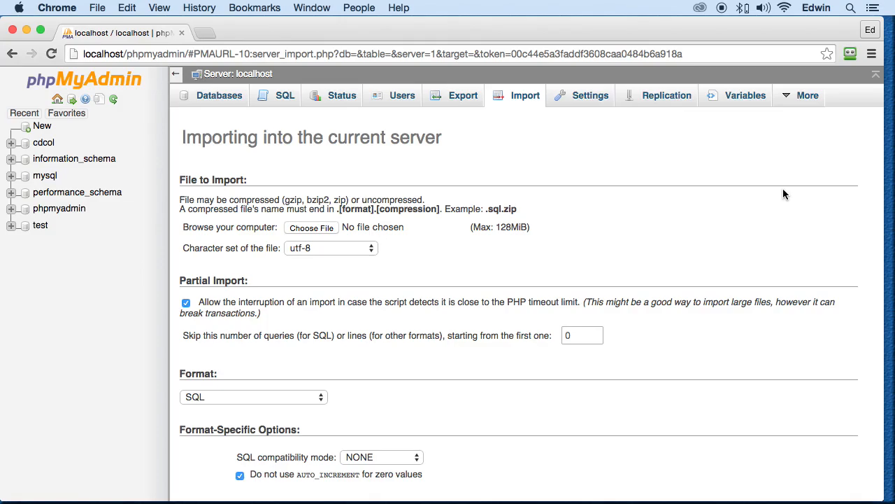
mouse_move(62, 265)
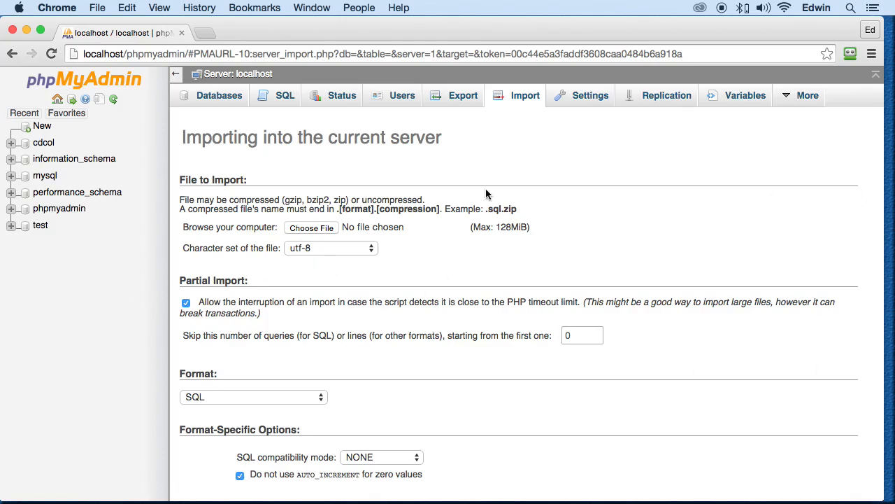
mouse_move(372, 127)
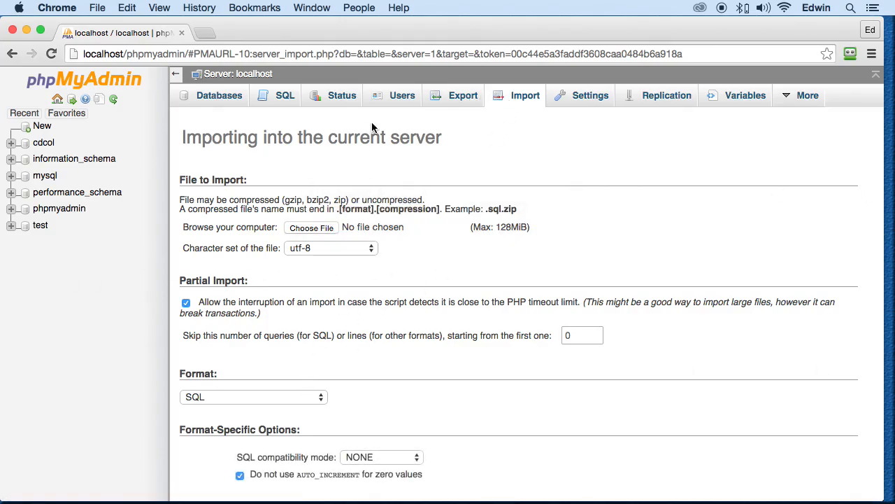
mouse_move(421, 129)
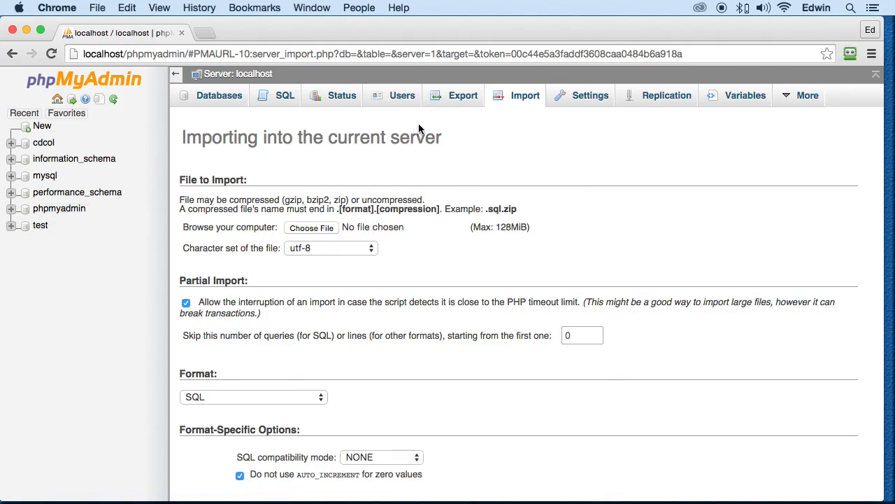
click(461, 95)
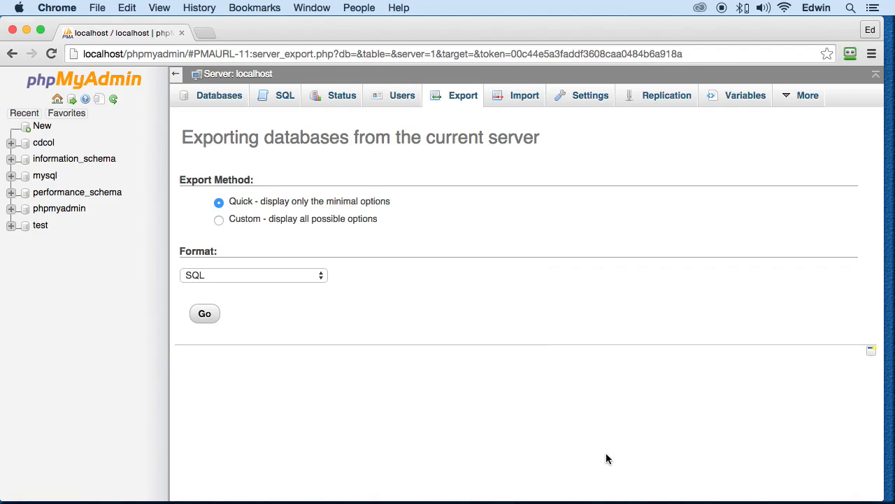
mouse_move(73, 278)
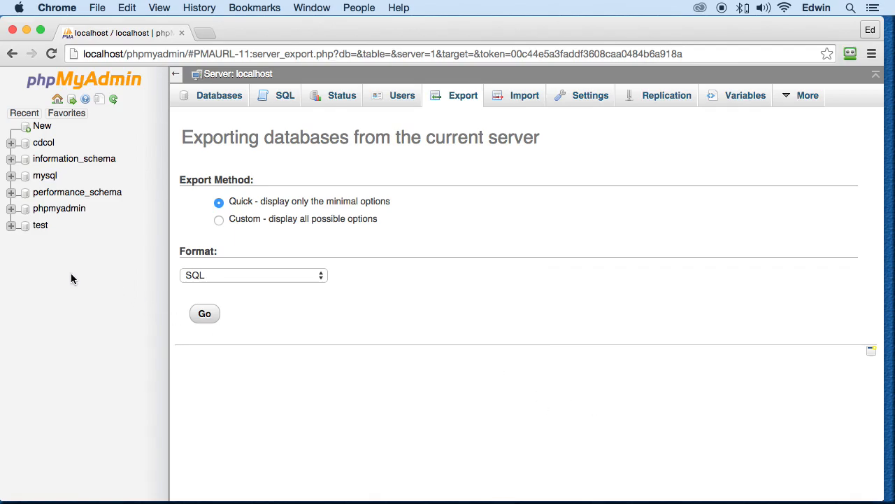
Step: Revisit the Import page, then show the Settings management page for saved settings
click(523, 95)
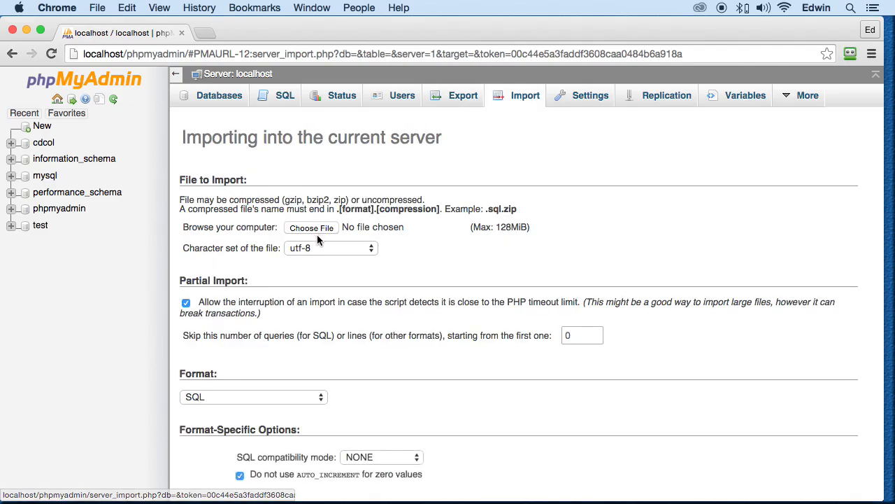
scroll(down, 3)
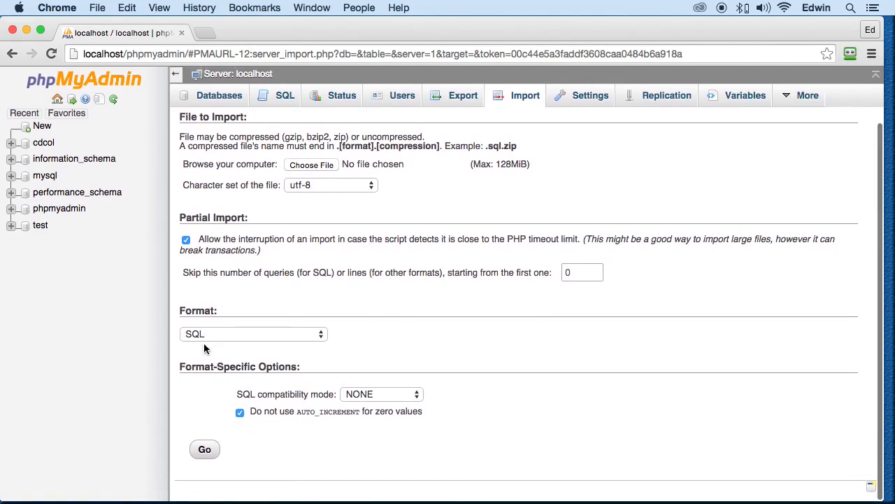
mouse_move(314, 167)
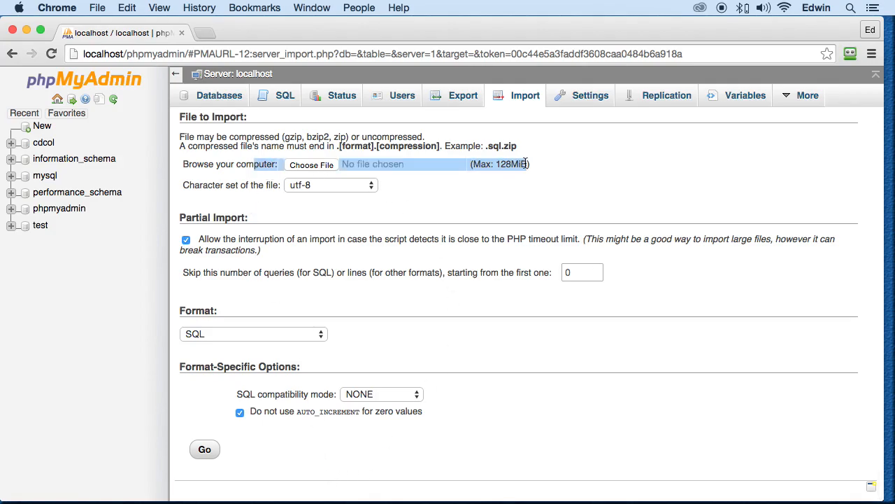
mouse_move(649, 157)
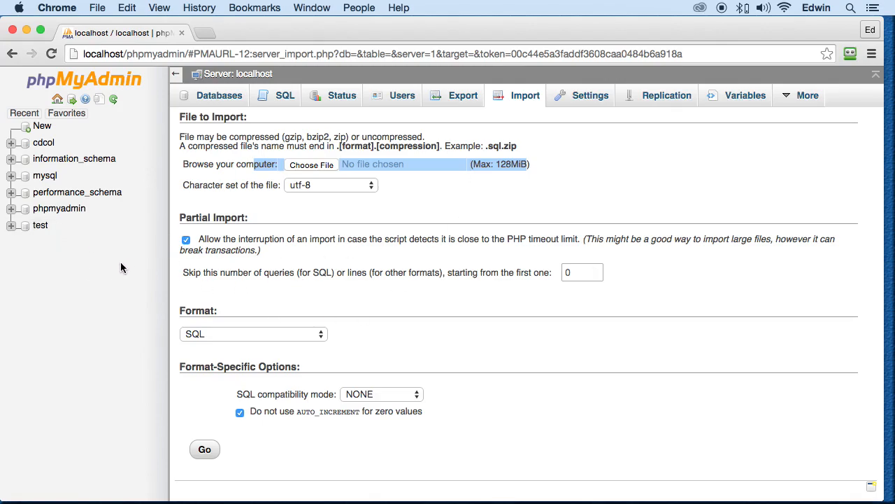
click(588, 95)
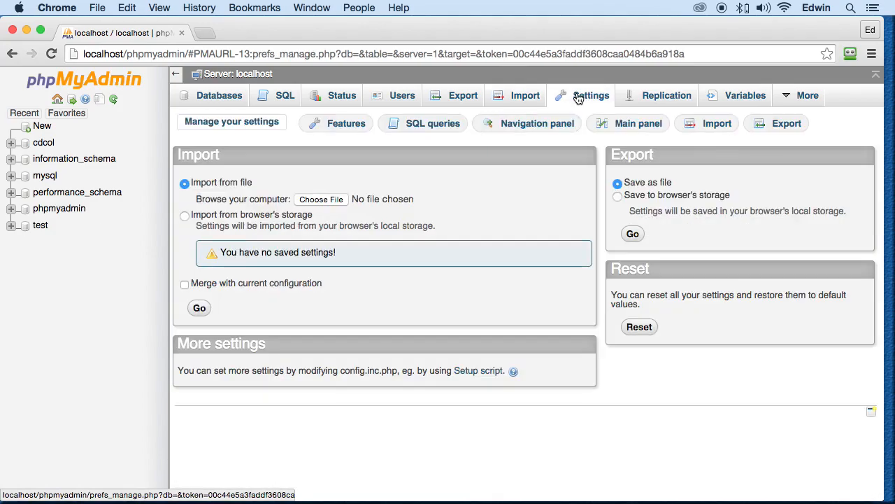
mouse_move(411, 372)
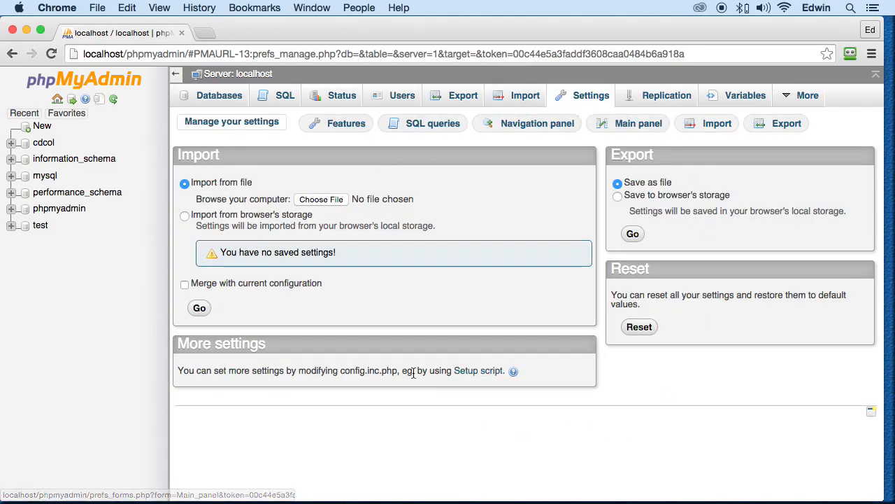
Step: View the feature settings and the server Variables list, then return to Databases
click(344, 123)
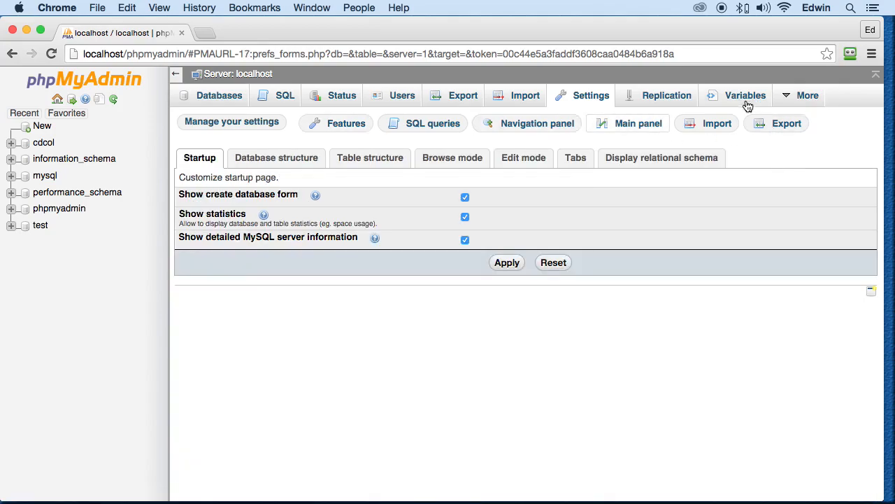
click(746, 95)
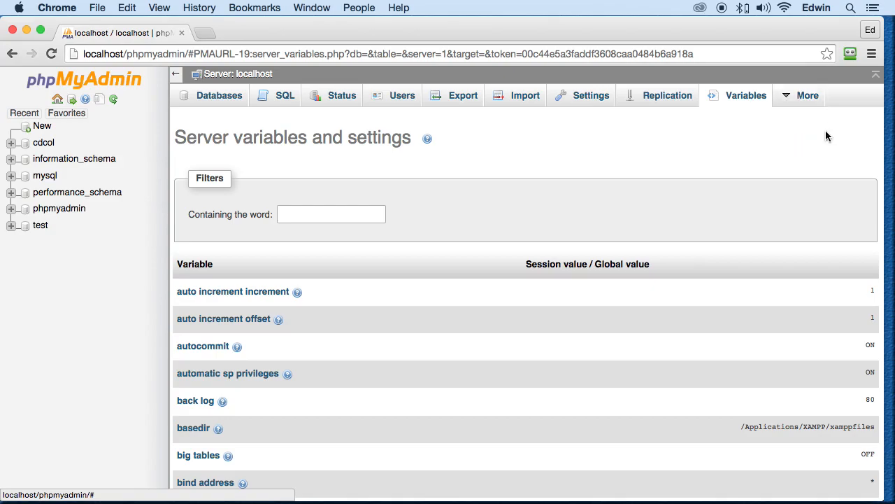
scroll(down, 3)
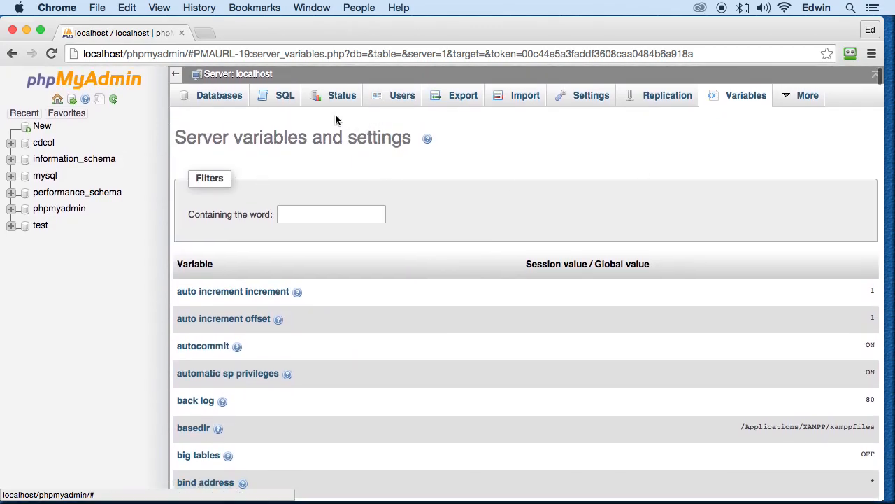
click(219, 95)
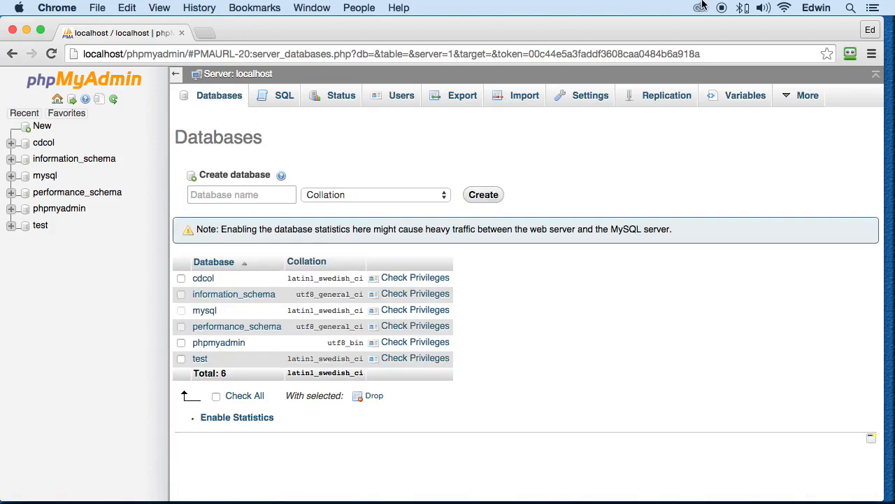
mouse_move(697, 200)
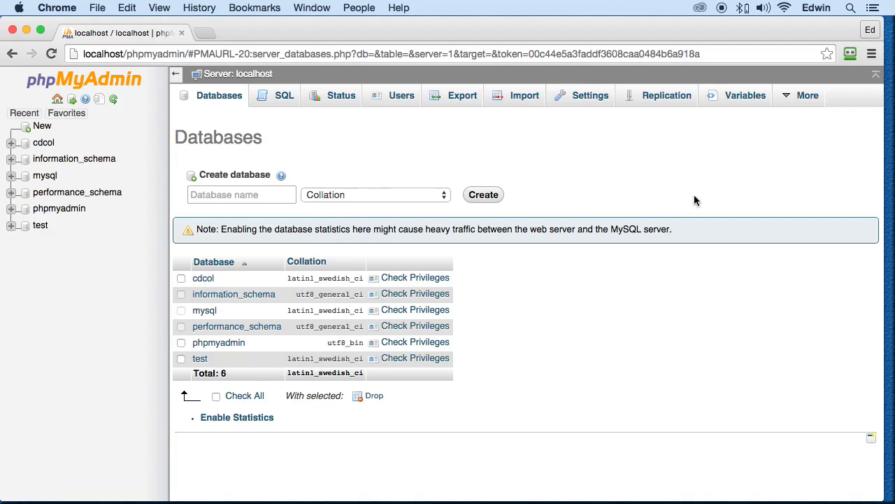
mouse_move(794, 336)
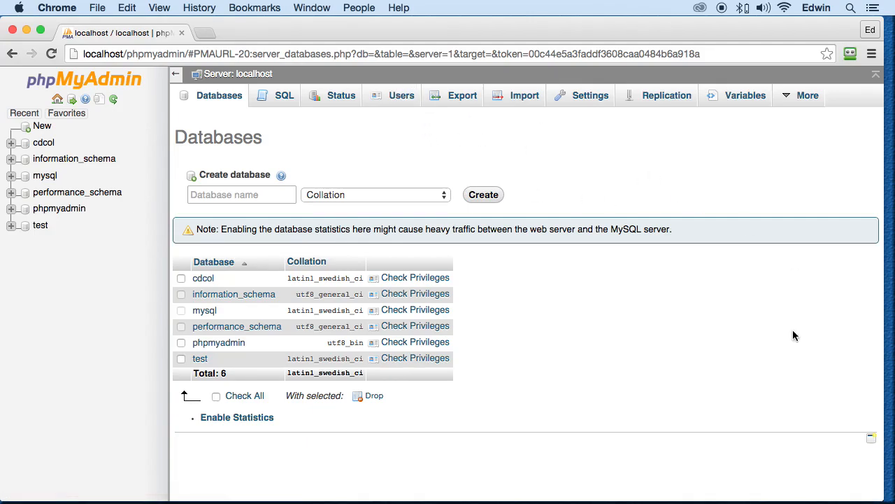
Step: Stay on the Databases overview with its create-database form and six databases
click(241, 195)
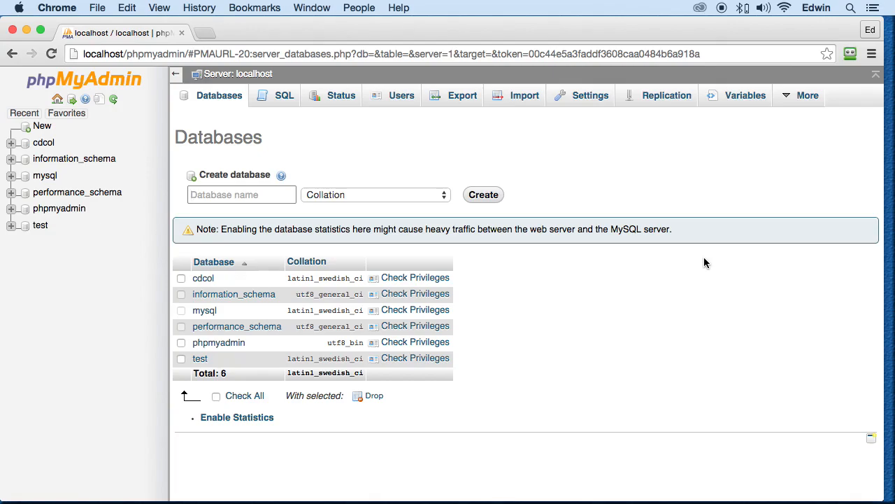
mouse_move(510, 183)
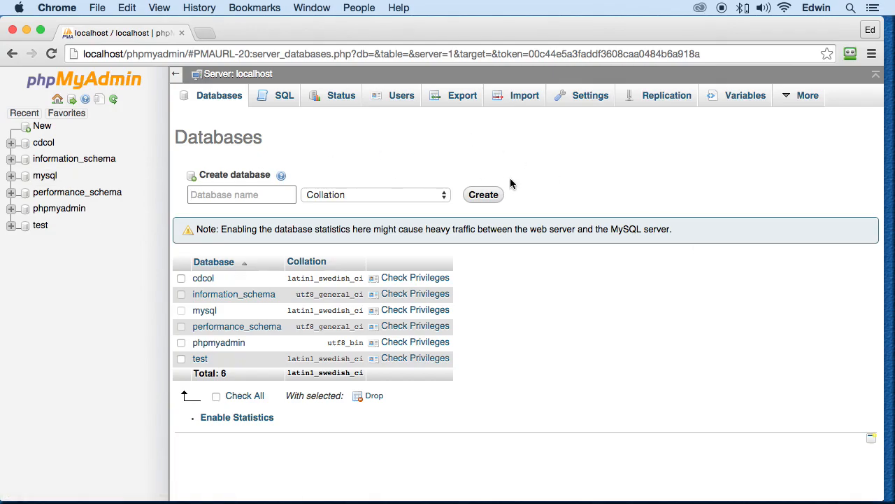